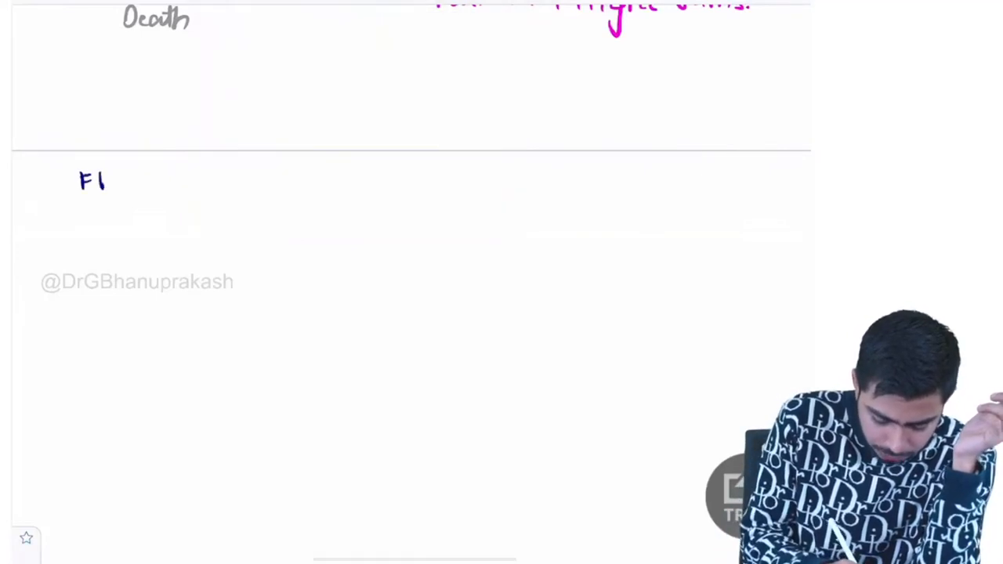
{"action": "type", "text": "ROST BITE :"}
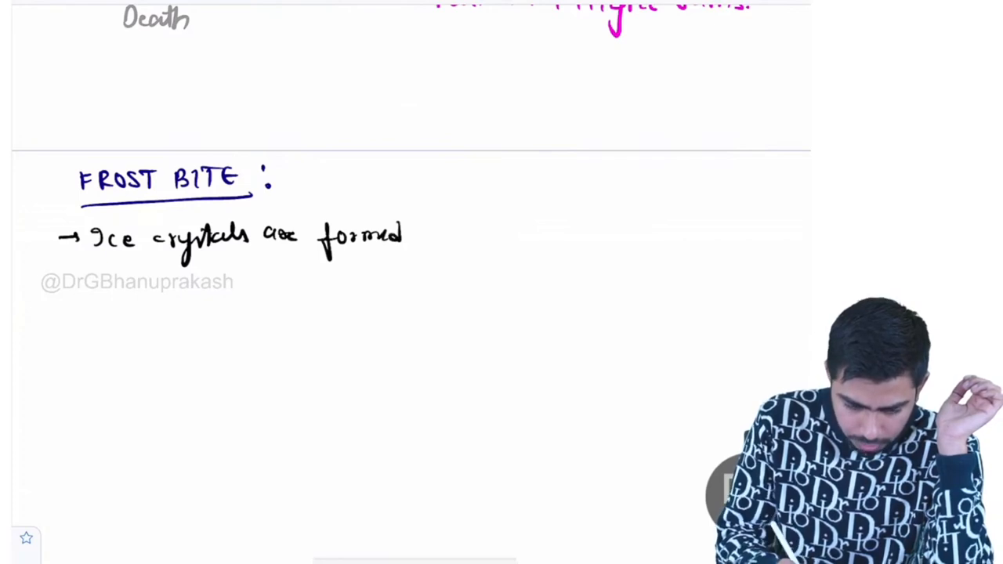
{"action": "scroll", "scroll_direction": "up", "scroll_amount": 3}
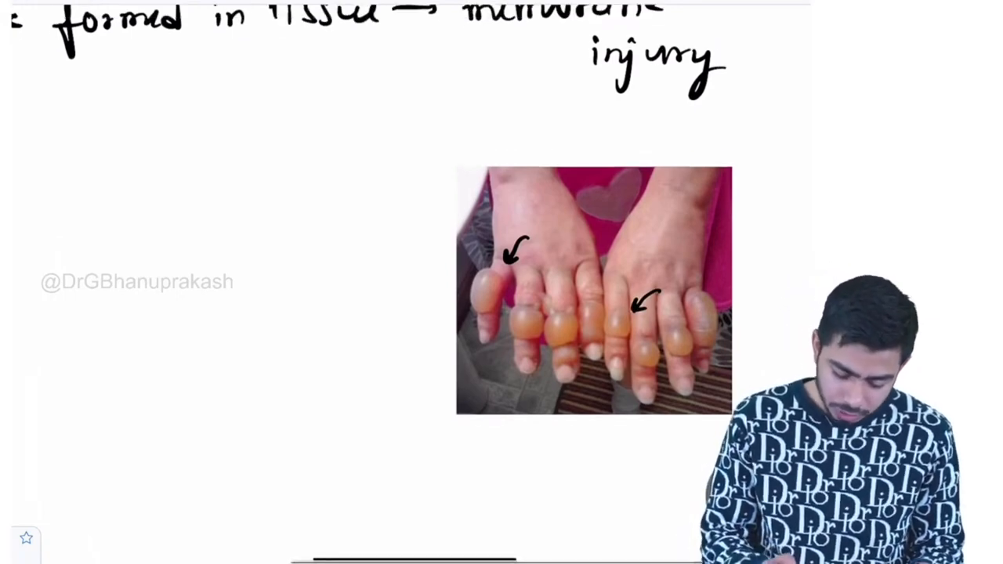
{"action": "scroll", "scroll_direction": "up", "scroll_amount": 3}
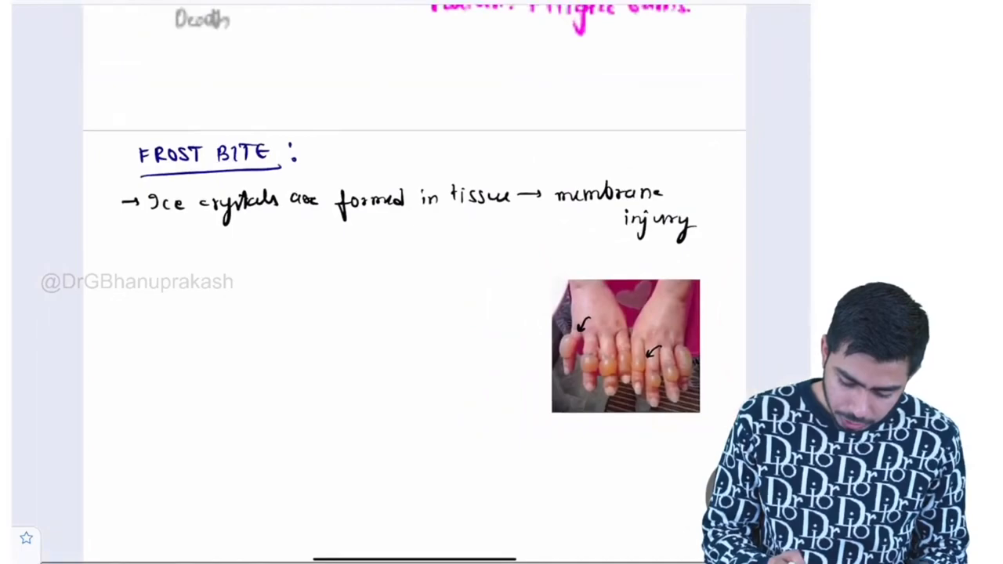